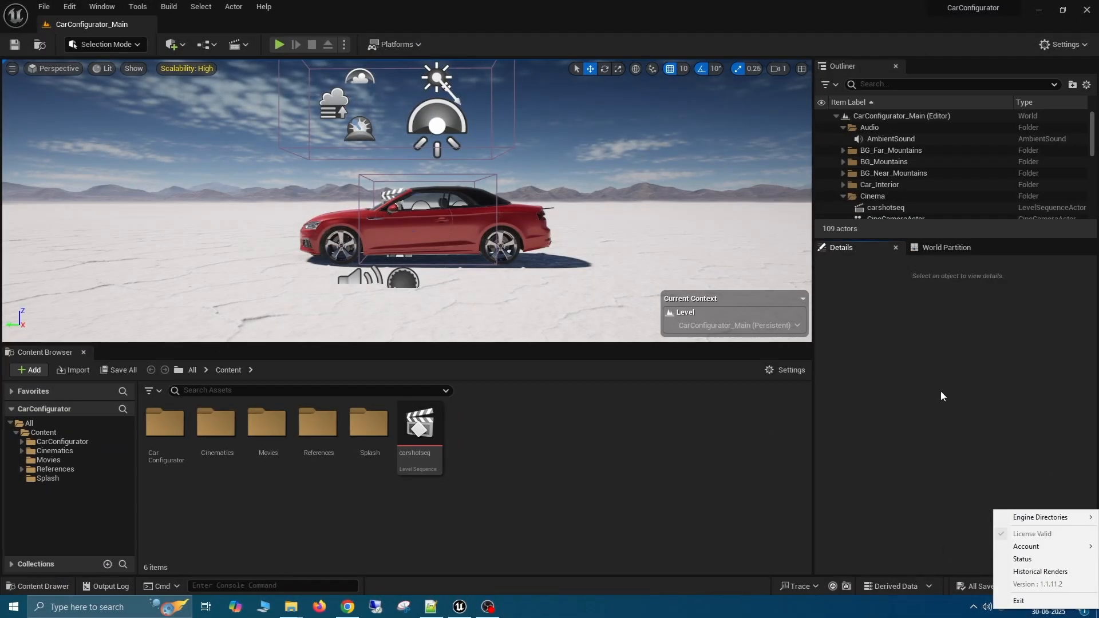
mouse_move(1041, 516)
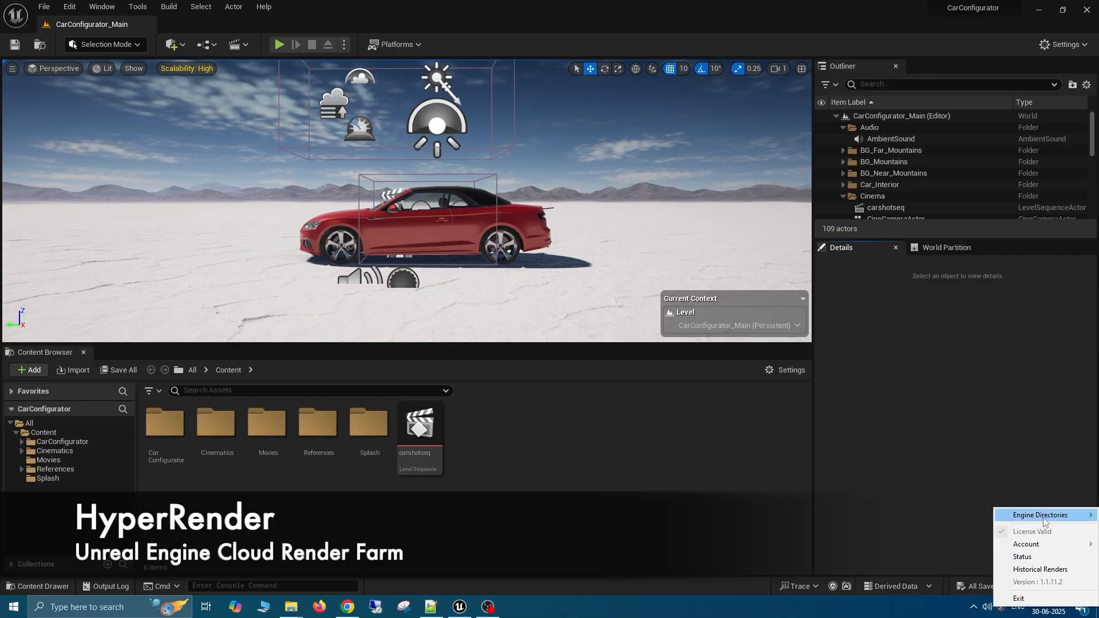
mouse_move(102, 7)
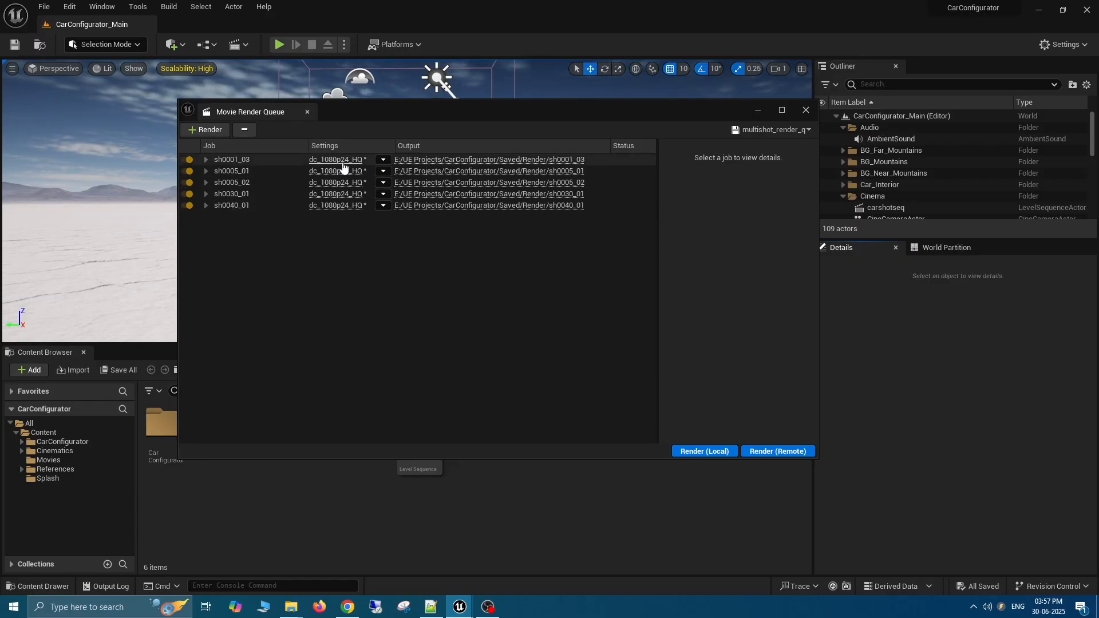
- Review the sh0001_03 preset's Output settings before sending the five queued shots to the cloud
click(334, 160)
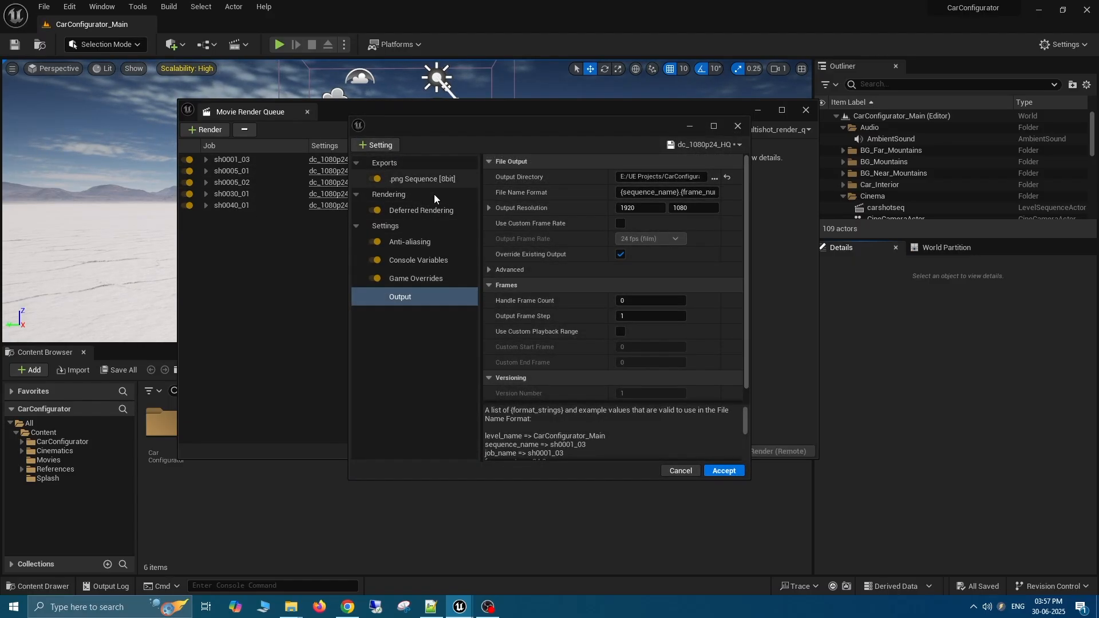
click(723, 470)
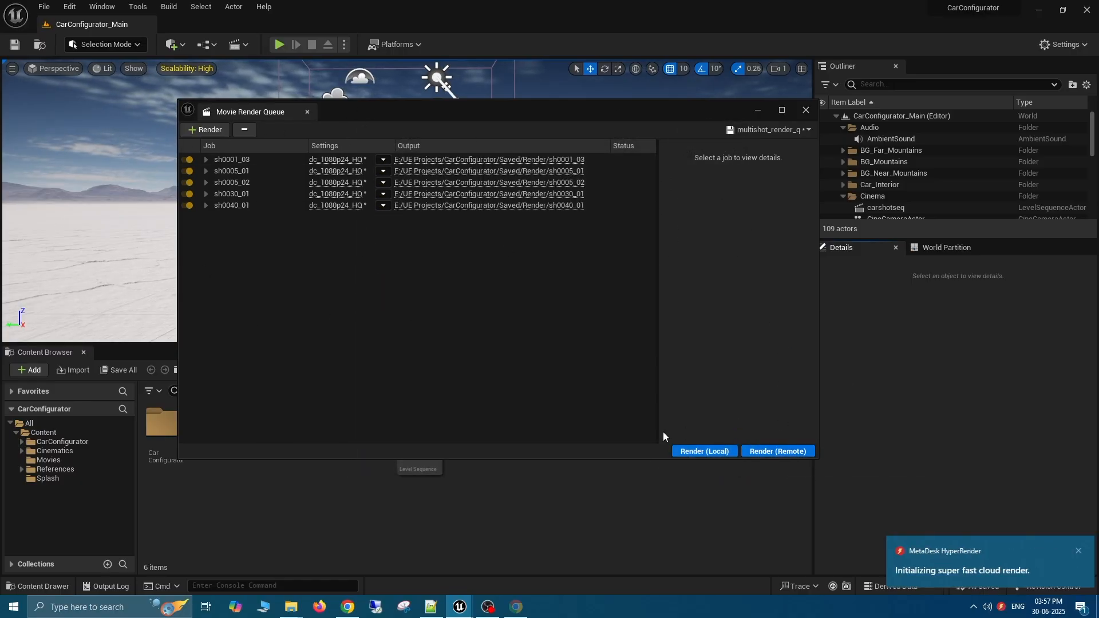
- Select the Nvidia A4000 GPU so the five CarConfigurator shots are submitted to the queue
click(776, 451)
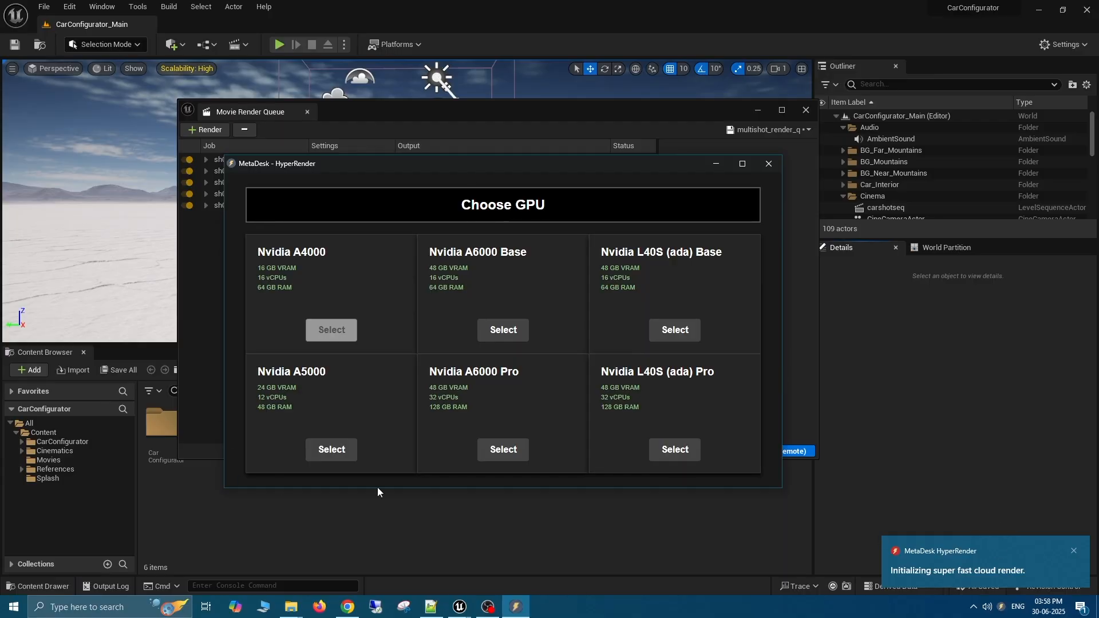
click(331, 449)
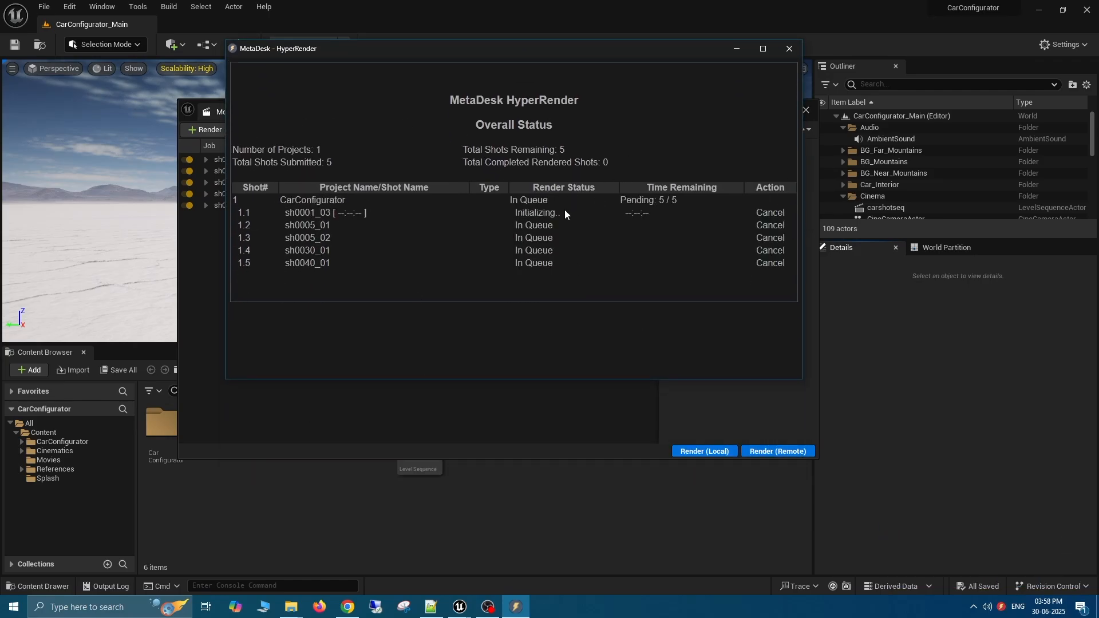
- Watch Overall Status as the five shots move from In Queue to Rendering in parallel
click(347, 607)
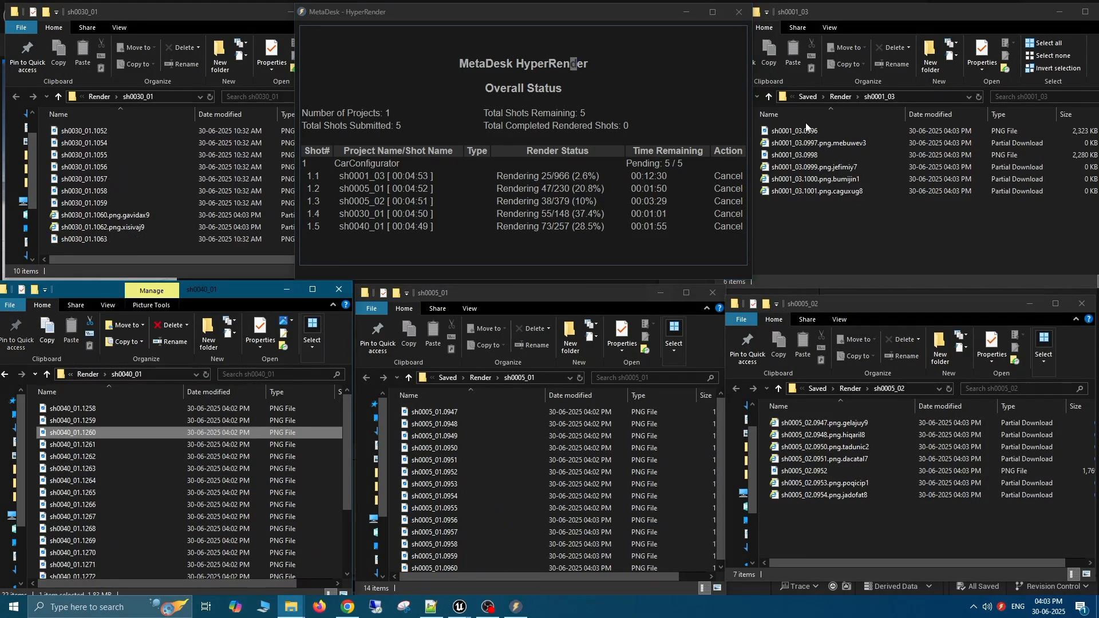
double_click(84, 167)
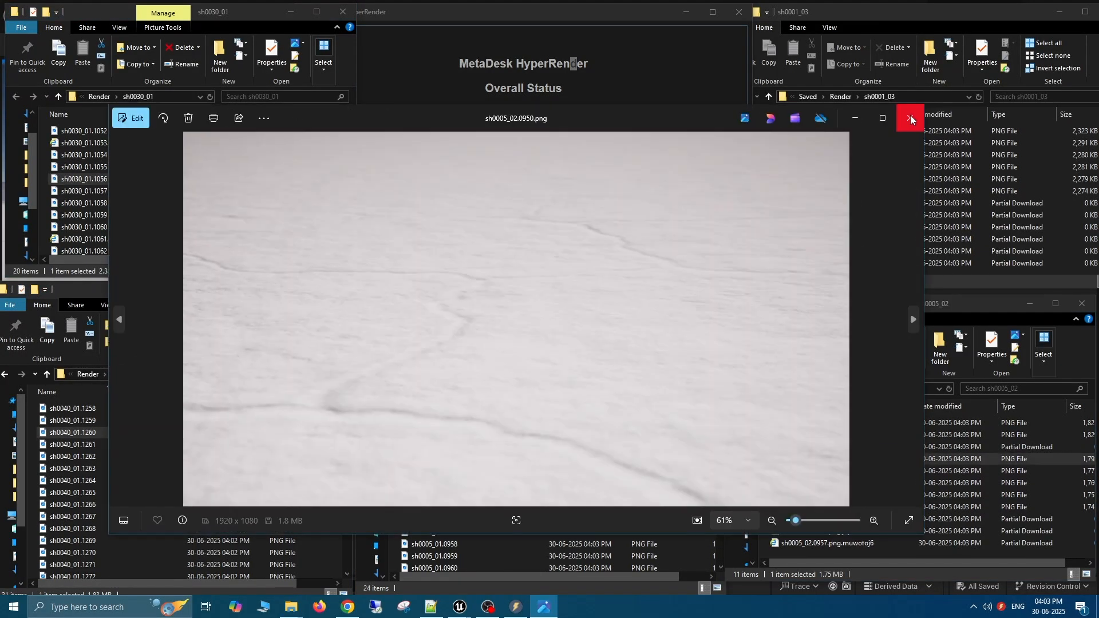
click(910, 118)
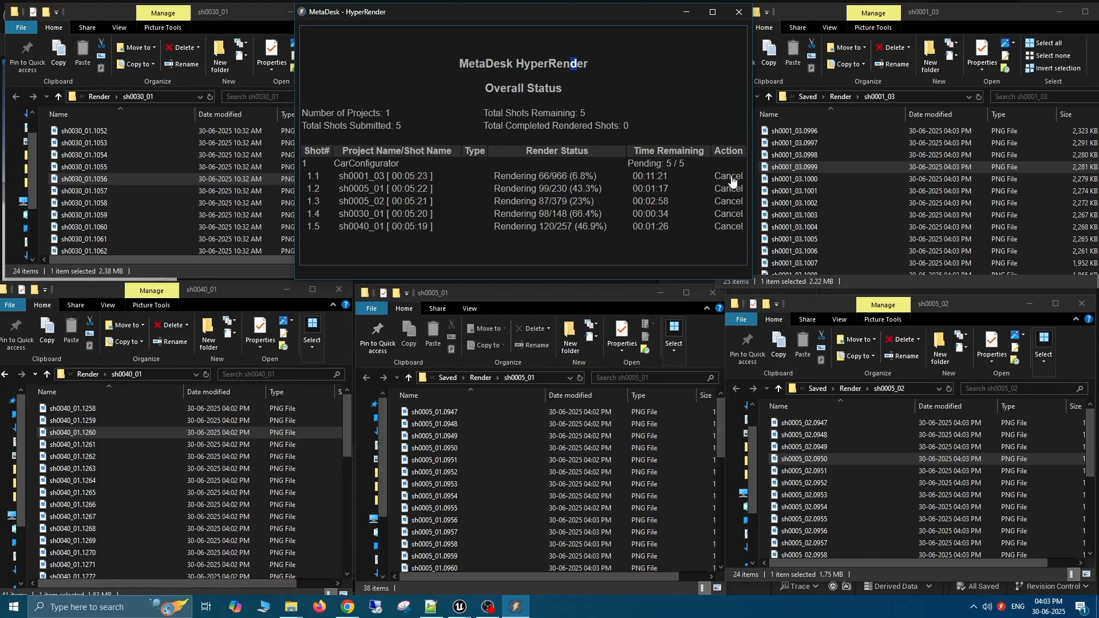
- Cancel shot 1.1 sh0001_03, leaving the other four shots rendering
click(727, 175)
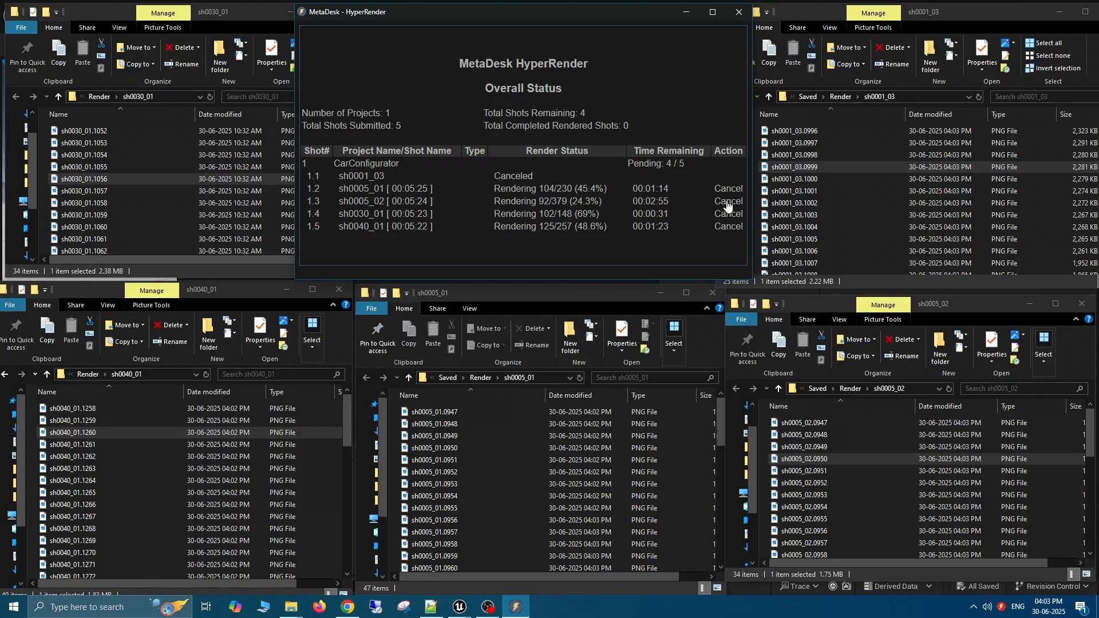
mouse_move(566, 254)
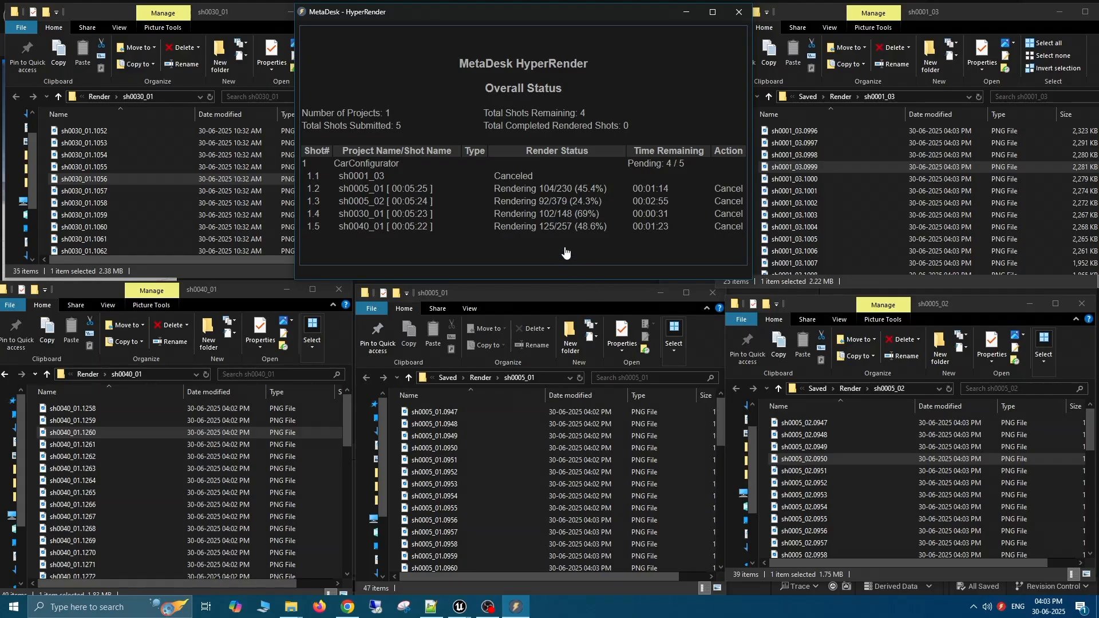